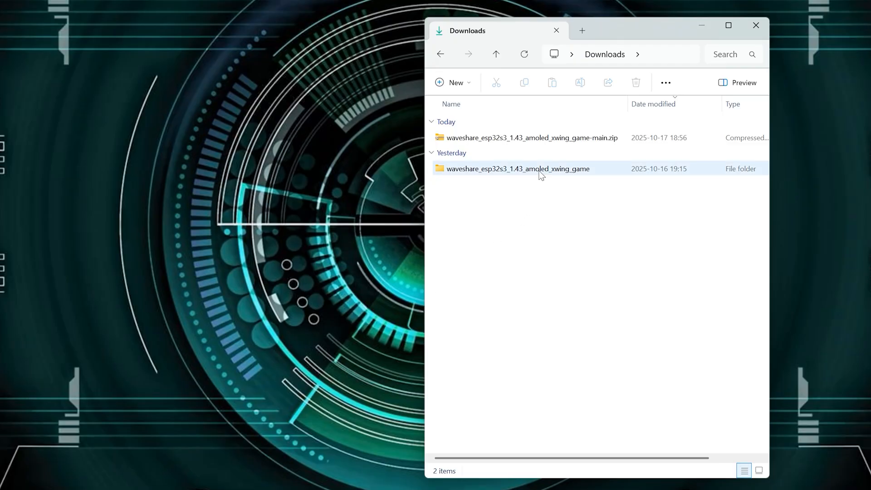
Step: Open the waveshare_esp32s3_1.43_amoled_xwing_game sketch folder from Downloads
{"action": "double_click", "coordinate": [517, 168]}
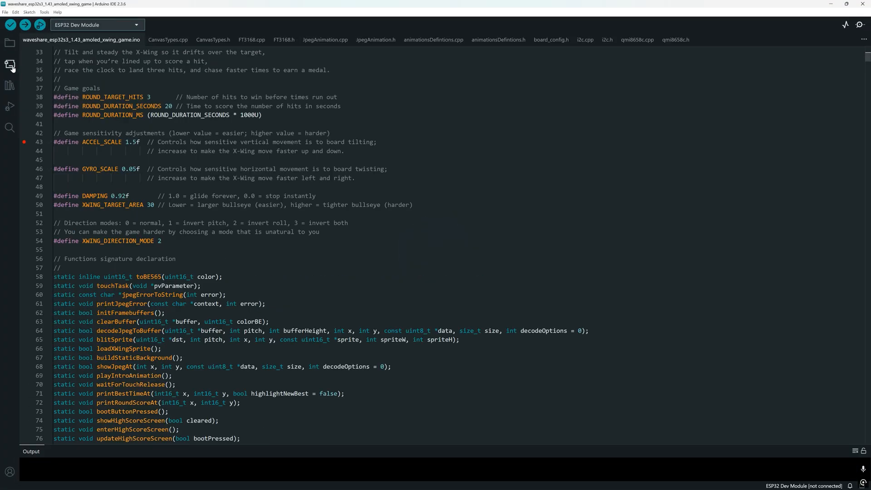
Step: Search esp32 in Boards Manager to confirm the Espressif package is installed
{"action": "left_click", "coordinate": [9, 71]}
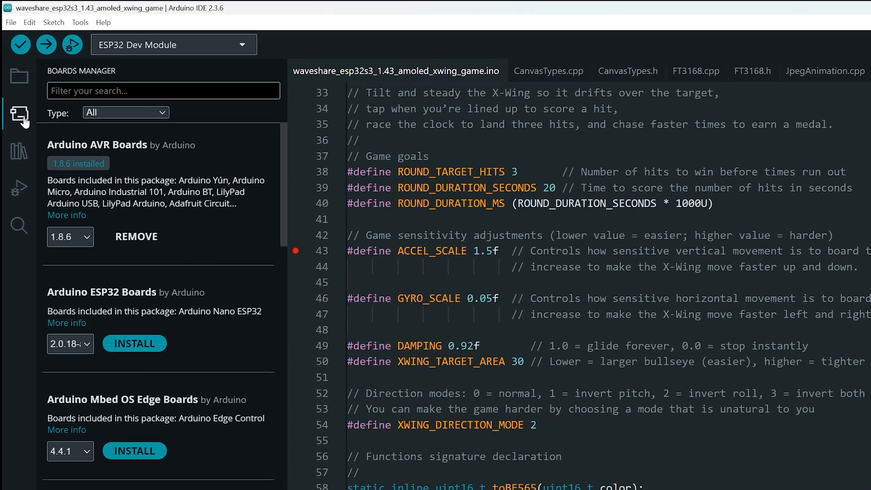
{"action": "type", "text": "esp32"}
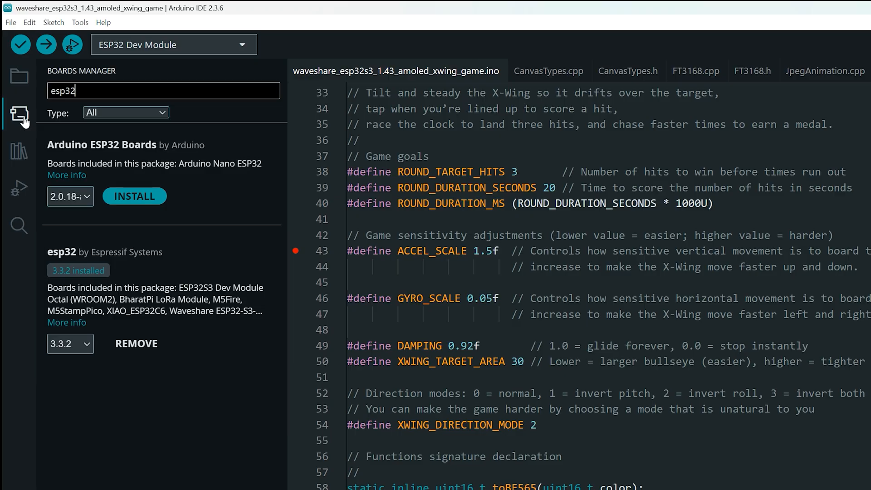
Step: Bring up Preferences showing the Additional boards manager URLs
{"action": "left_click", "coordinate": [10, 22]}
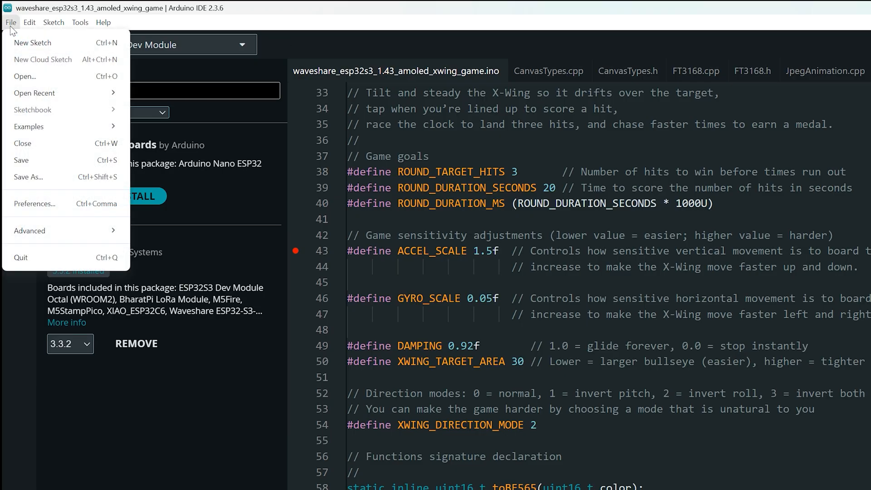
{"action": "mouse_move", "coordinate": [52, 205]}
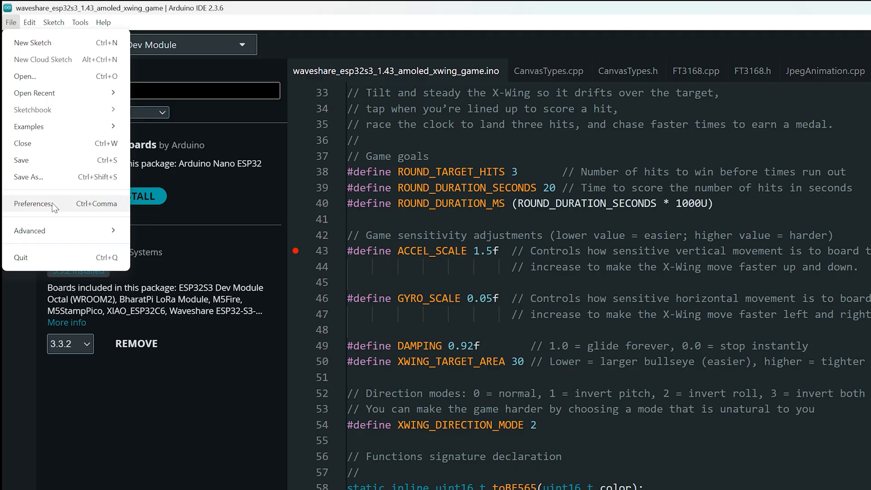
{"action": "left_click", "coordinate": [33, 204]}
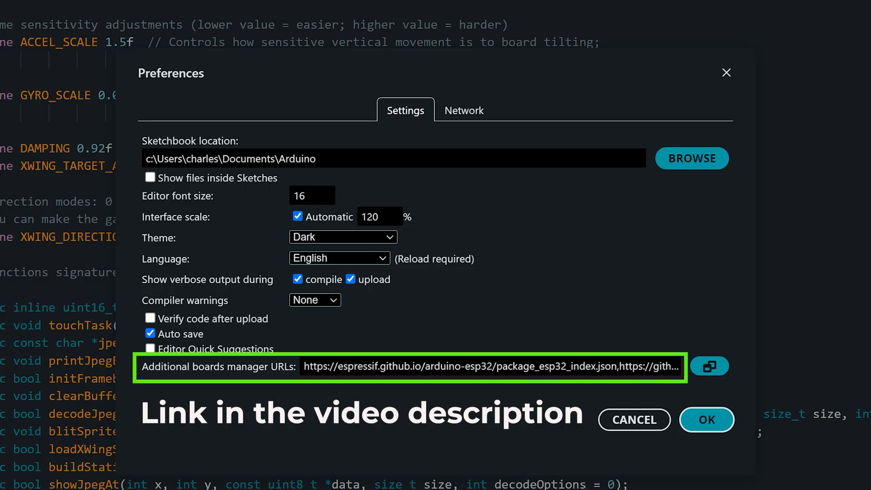
{"action": "mouse_move", "coordinate": [412, 433]}
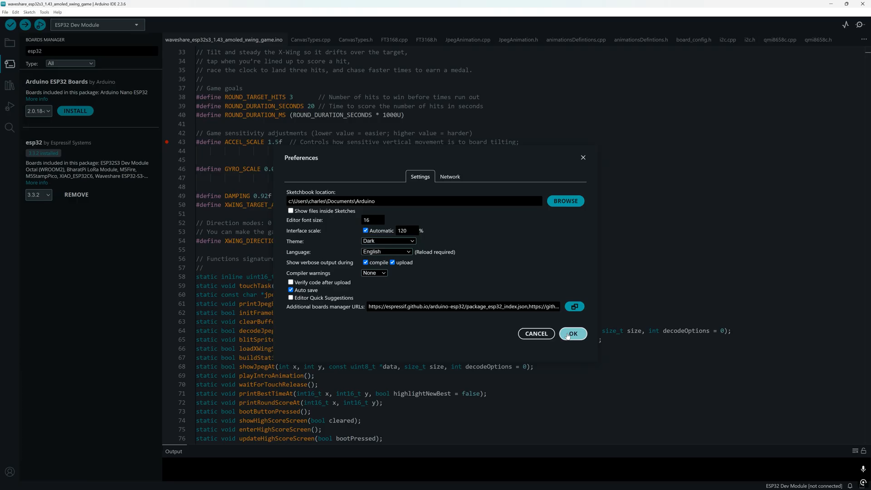
Step: Select the Waveshare ESP32-S3-Touch-AMOLED-1.43 board on the COM3 port
{"action": "left_click", "coordinate": [573, 334]}
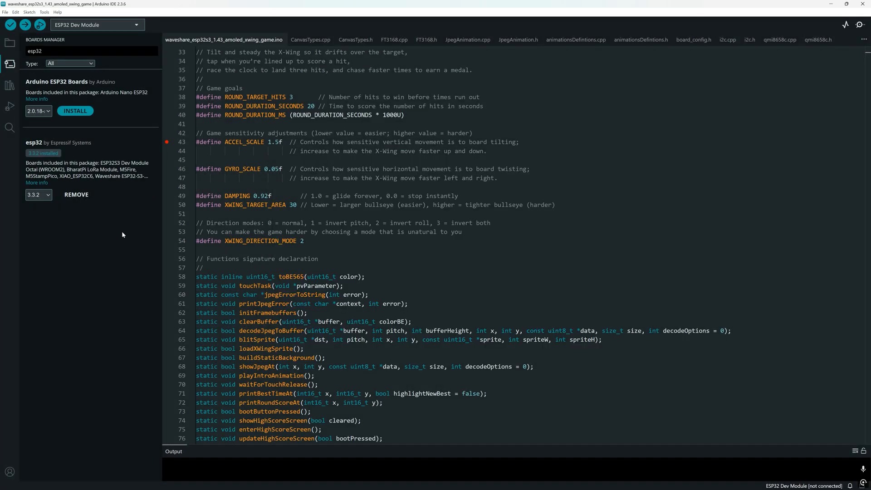
{"action": "left_click", "coordinate": [100, 26]}
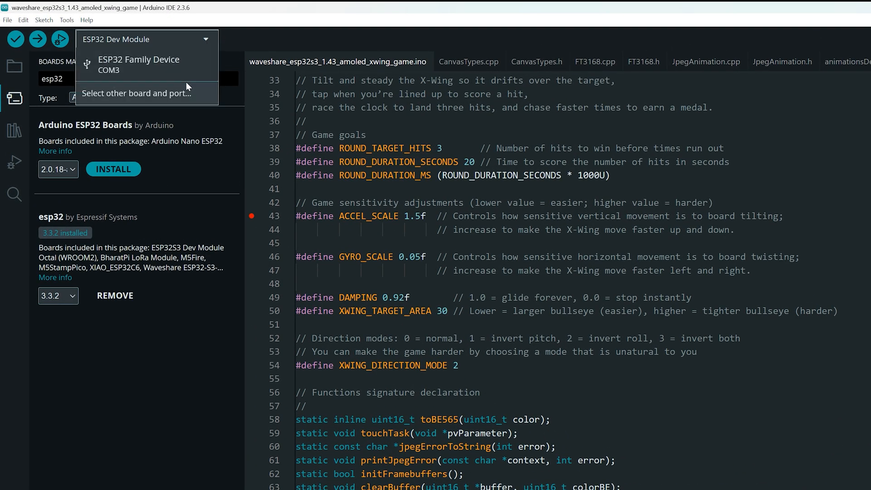
{"action": "left_click", "coordinate": [137, 93]}
{"action": "type", "text": "amoled"}
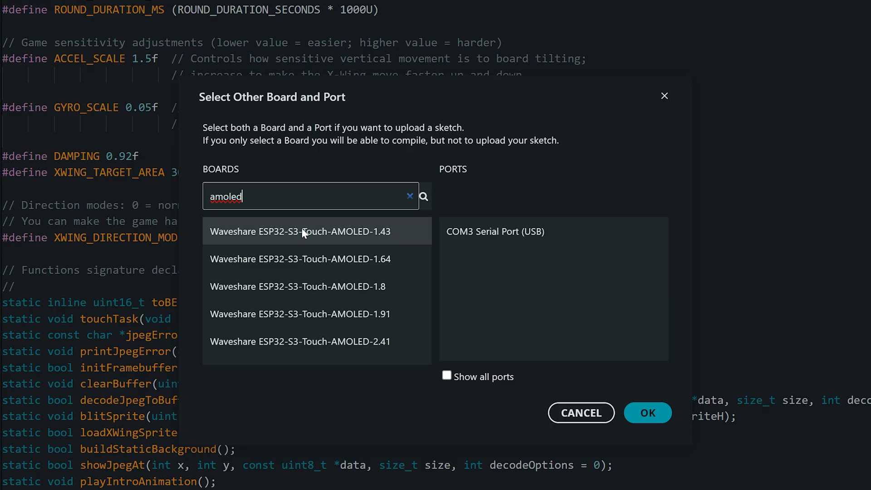
{"action": "left_click", "coordinate": [300, 231]}
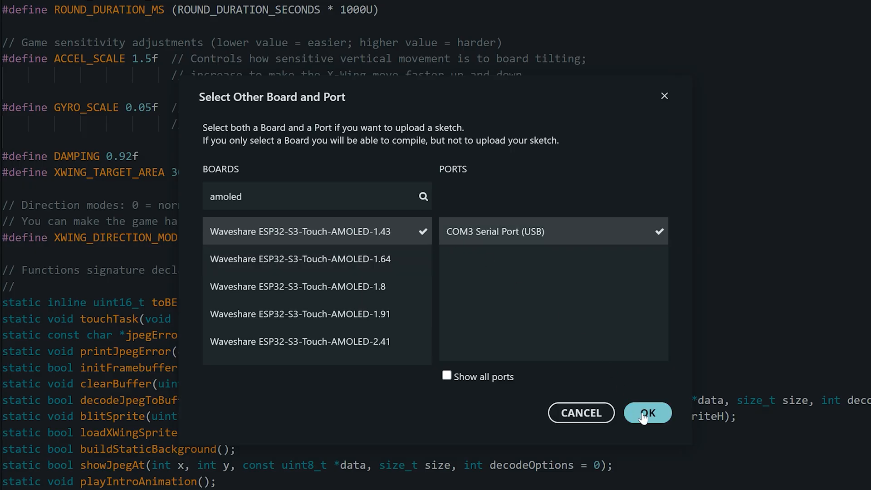
{"action": "left_click", "coordinate": [648, 413]}
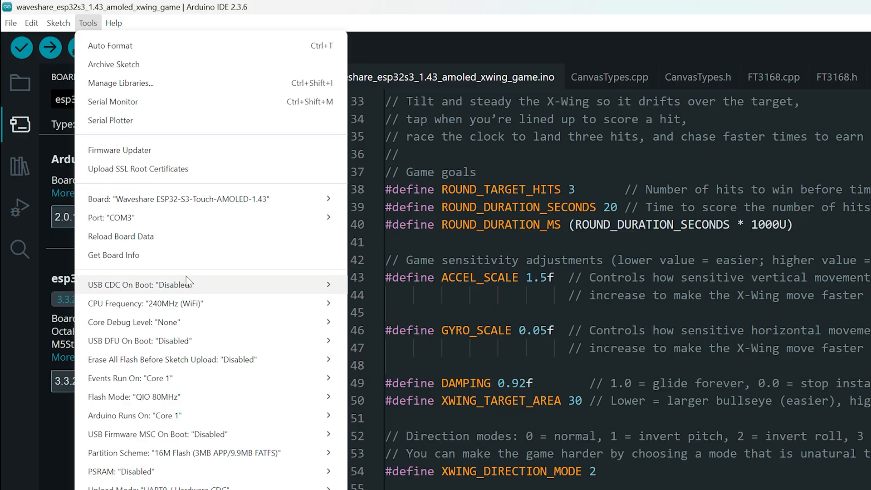
Step: Set USB CDC On Boot Enabled, Partition Scheme Custom and PSRAM Enabled in Tools
{"action": "left_click", "coordinate": [140, 284]}
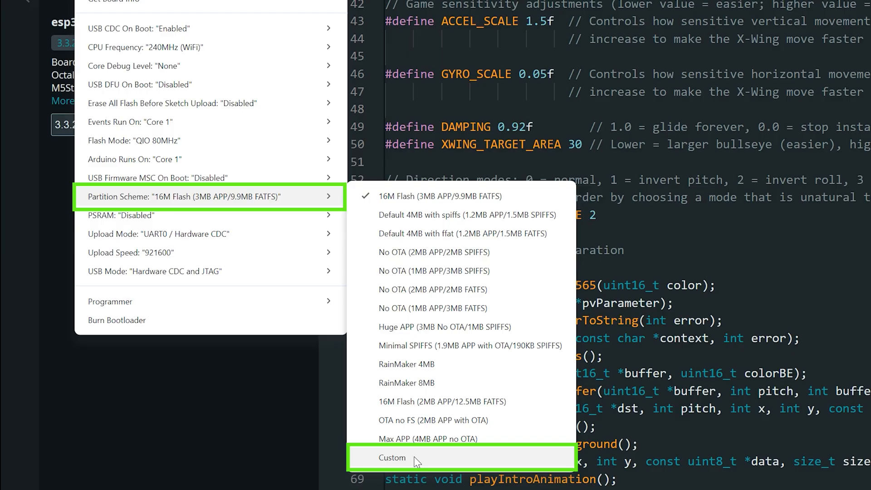
{"action": "left_click", "coordinate": [392, 457]}
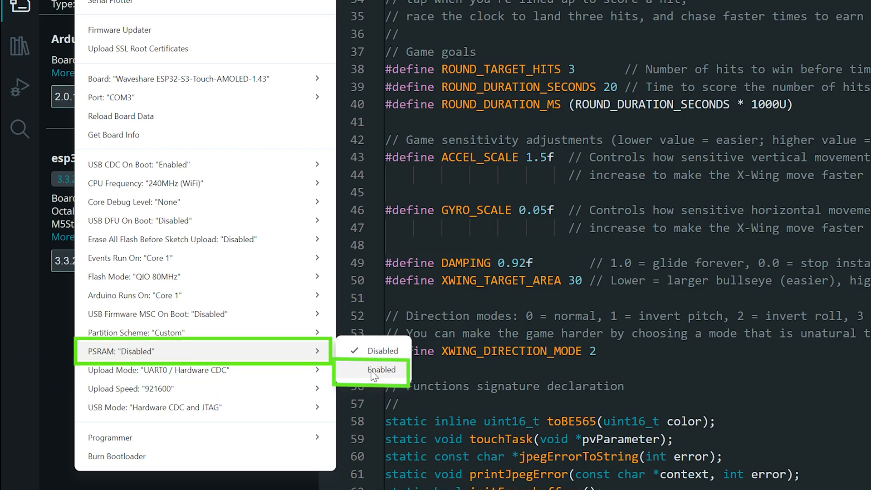
{"action": "left_click", "coordinate": [381, 369]}
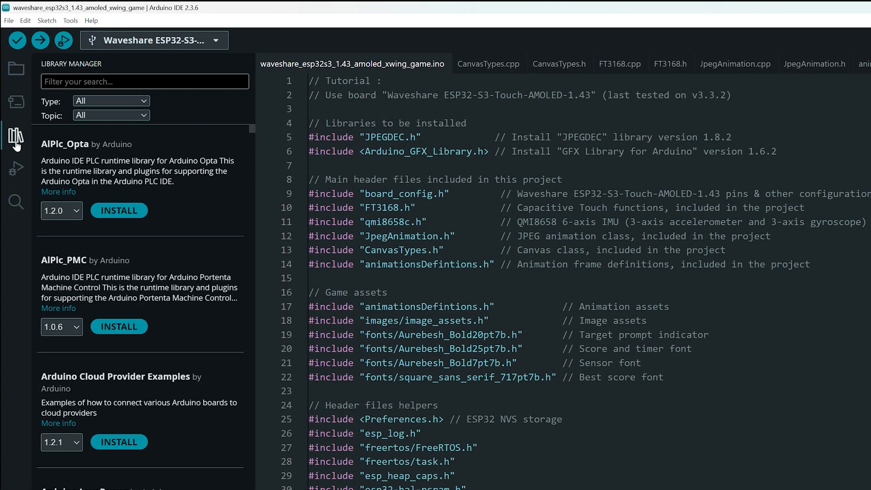
Step: Install JPEGDEC 1.8.2 together with its missing dependency
{"action": "type", "text": "jpegdec"}
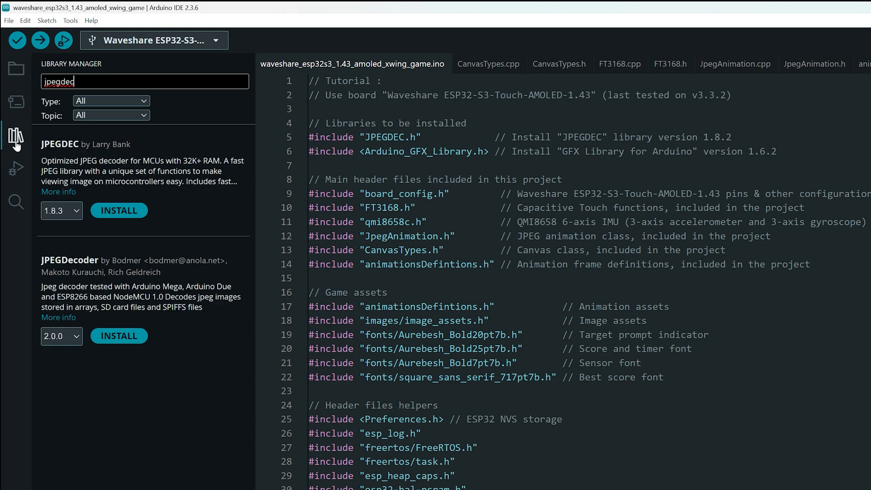
{"action": "left_click", "coordinate": [75, 211]}
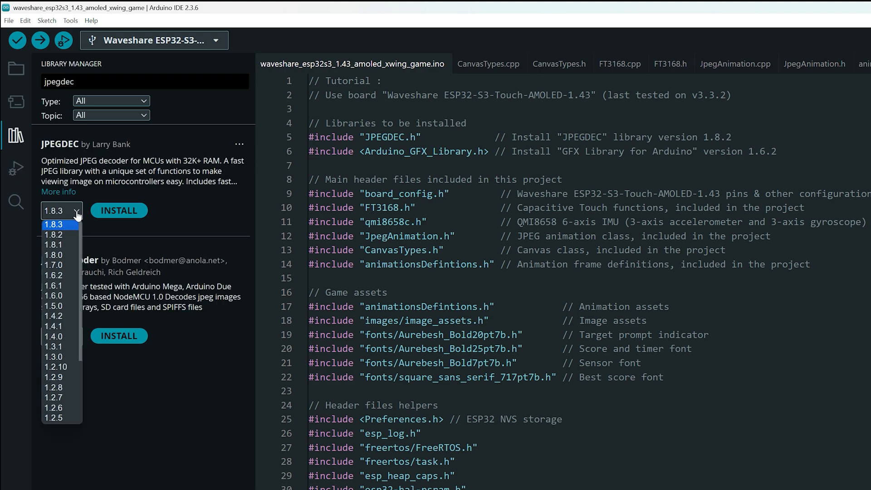
{"action": "left_click", "coordinate": [53, 234]}
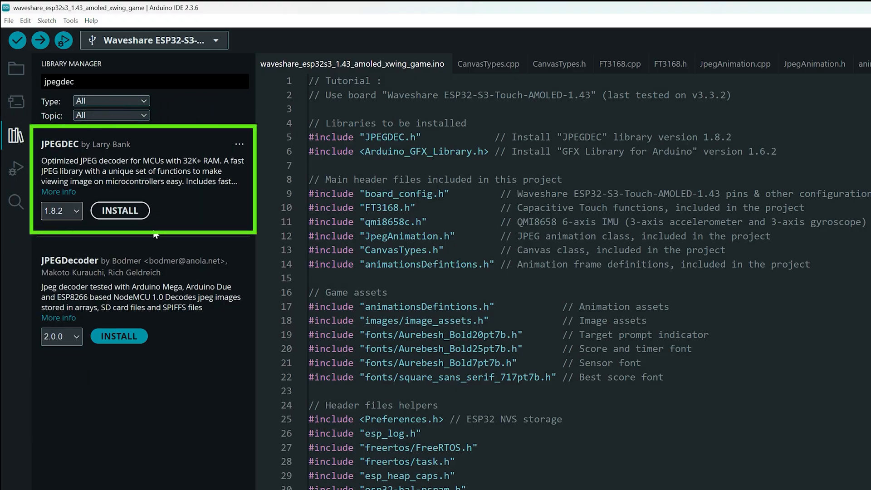
{"action": "left_click", "coordinate": [120, 210]}
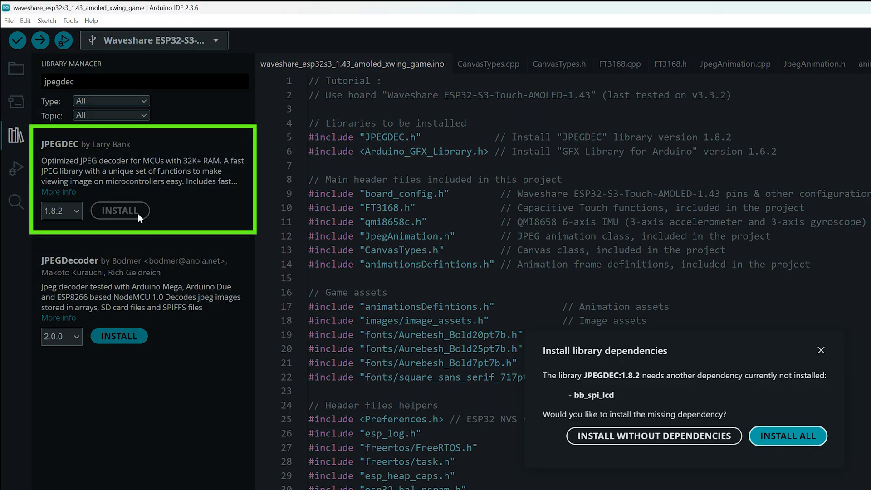
{"action": "left_click", "coordinate": [787, 436]}
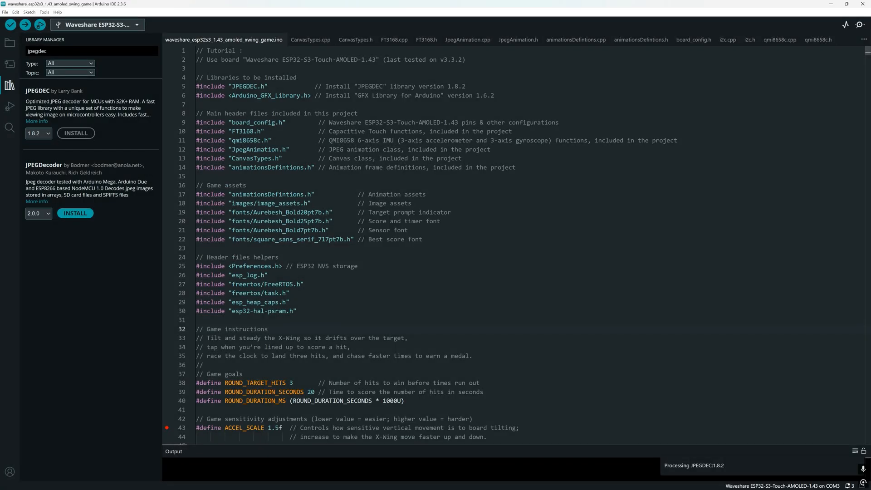
Step: Install GFX Library for Arduino 1.6.2 and view the game's serial startup messages
{"action": "type", "text": "gfx library for arduino"}
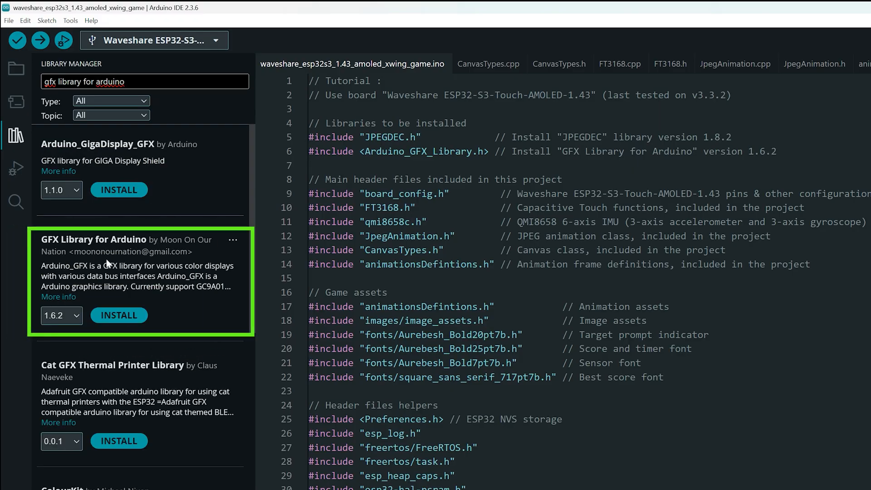
{"action": "mouse_move", "coordinate": [151, 313]}
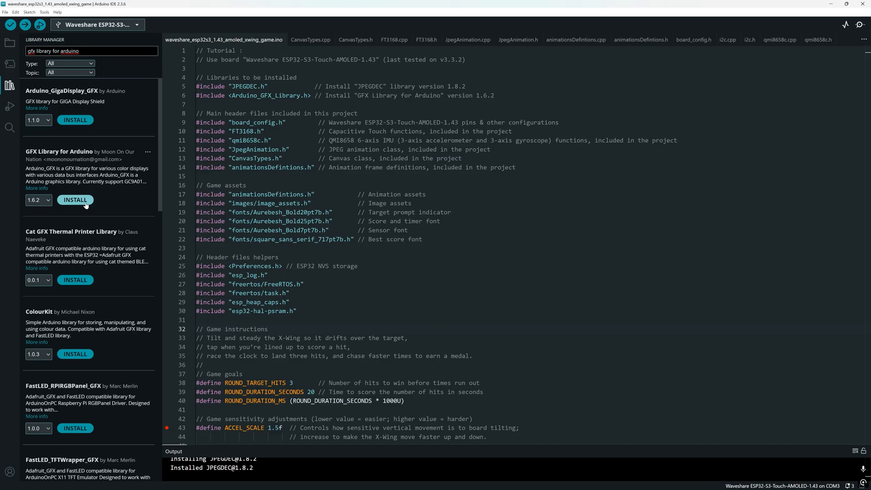
{"action": "left_click", "coordinate": [75, 200]}
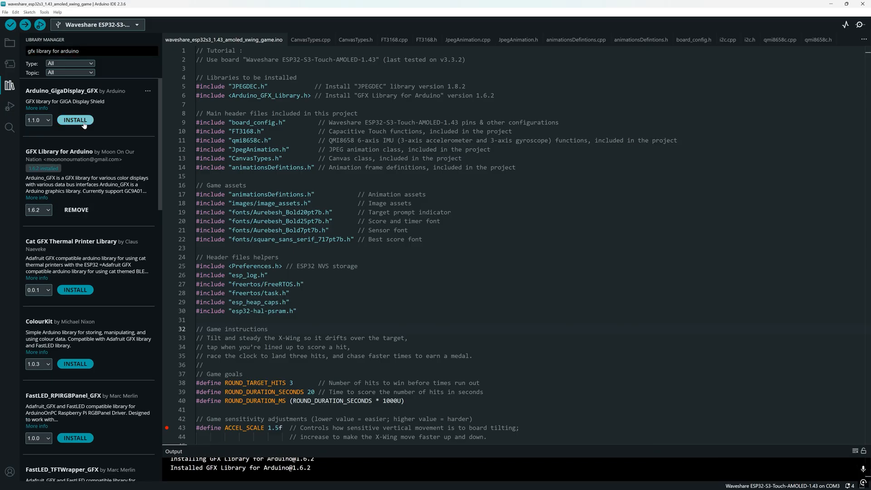
{"action": "left_click", "coordinate": [21, 25]}
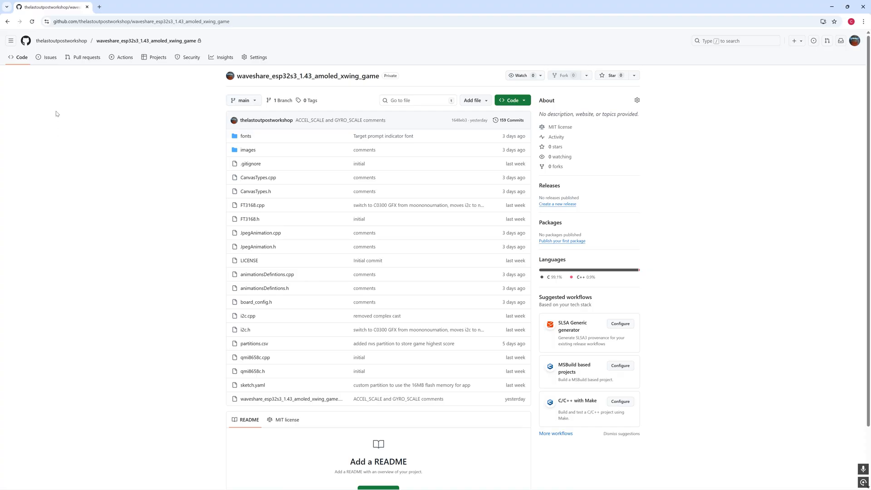
{"action": "left_click", "coordinate": [48, 57]}
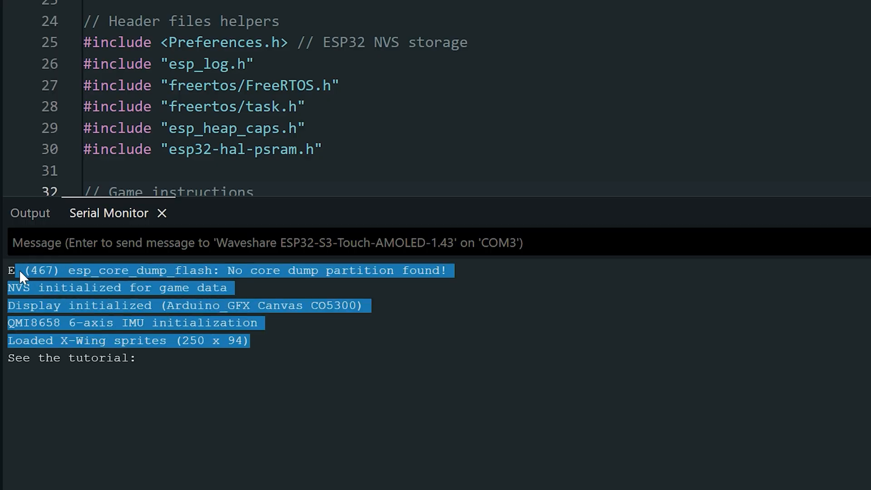
{"action": "mouse_move", "coordinate": [347, 394]}
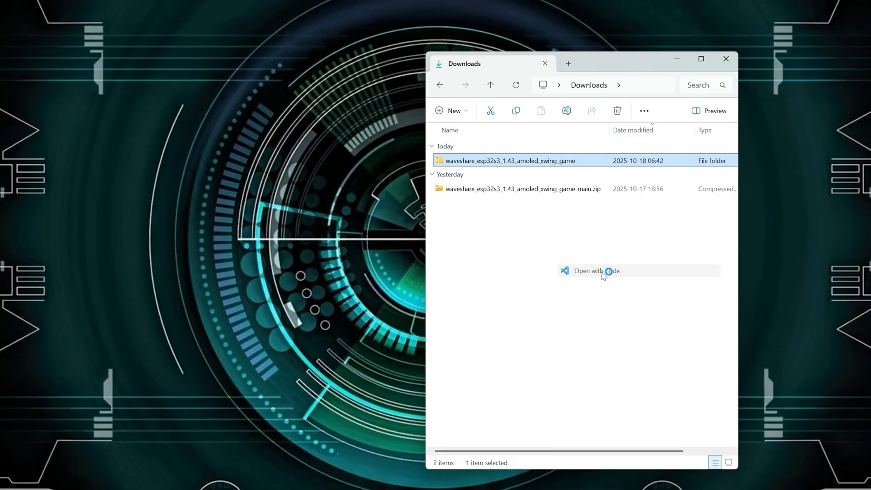
Step: Open the game folder in VS Code and show the Arduino Maker Workshop home with the amoled profile
{"action": "left_click", "coordinate": [595, 271]}
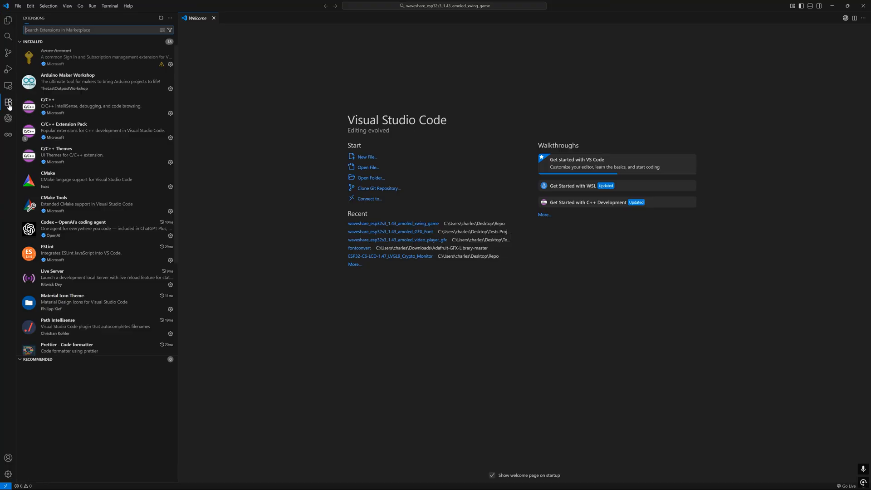
{"action": "left_click", "coordinate": [77, 82]}
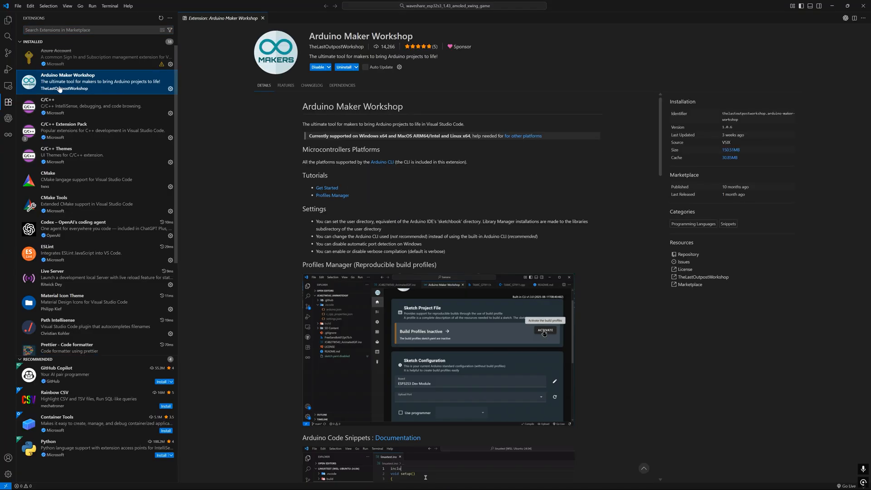
{"action": "left_click", "coordinate": [544, 330]}
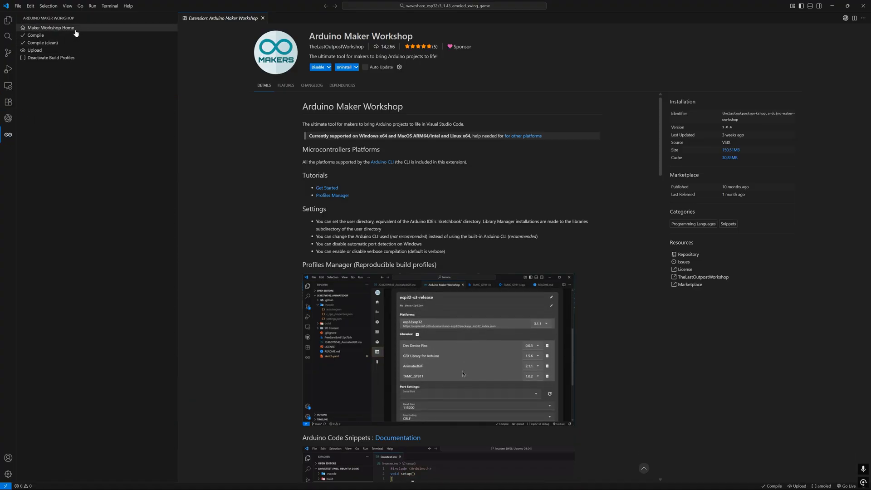
{"action": "left_click", "coordinate": [44, 27]}
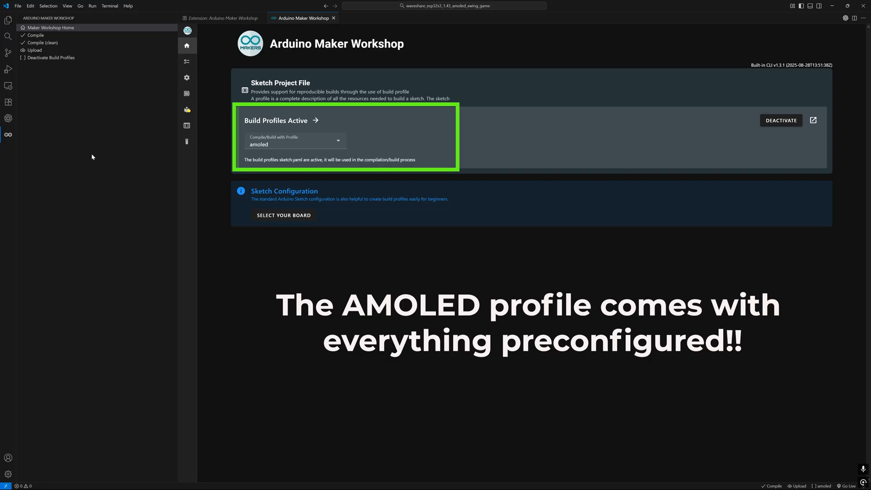
{"action": "mouse_move", "coordinate": [187, 129]}
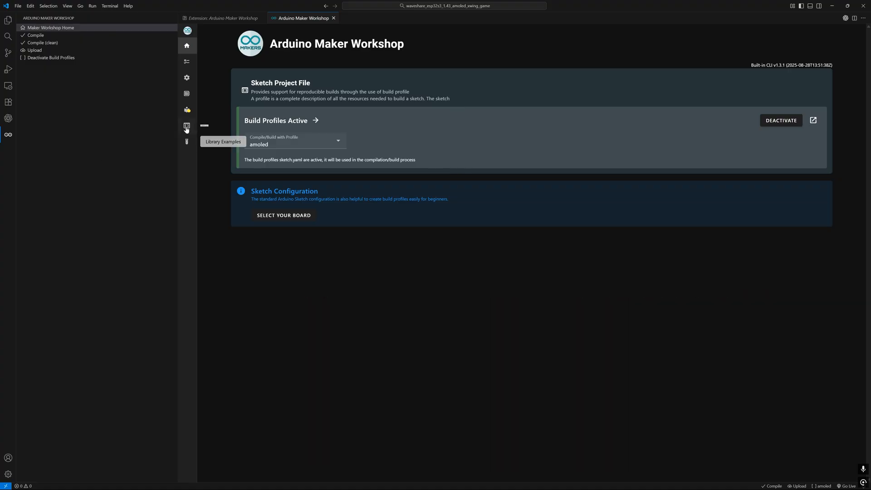
Step: Review the amoled profile's port settings in Profiles Manager and return to the Workshop home
{"action": "left_click", "coordinate": [187, 125]}
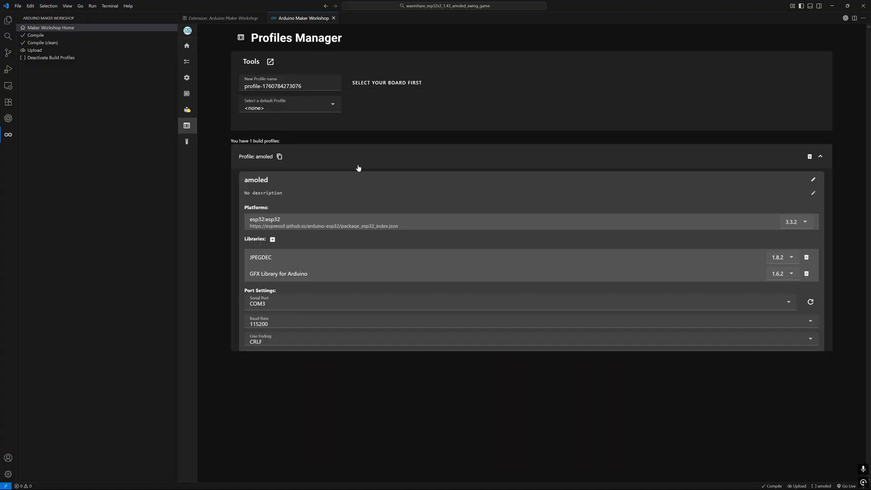
{"action": "left_click", "coordinate": [328, 303]}
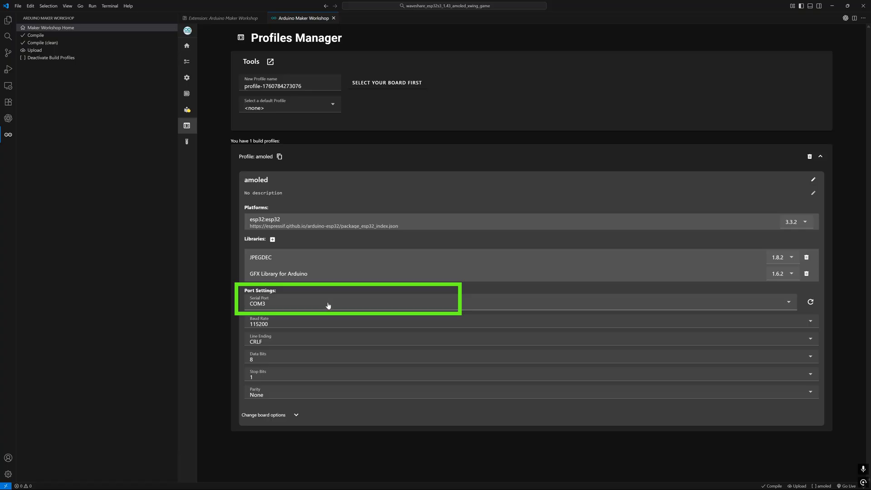
{"action": "left_click", "coordinate": [187, 45]}
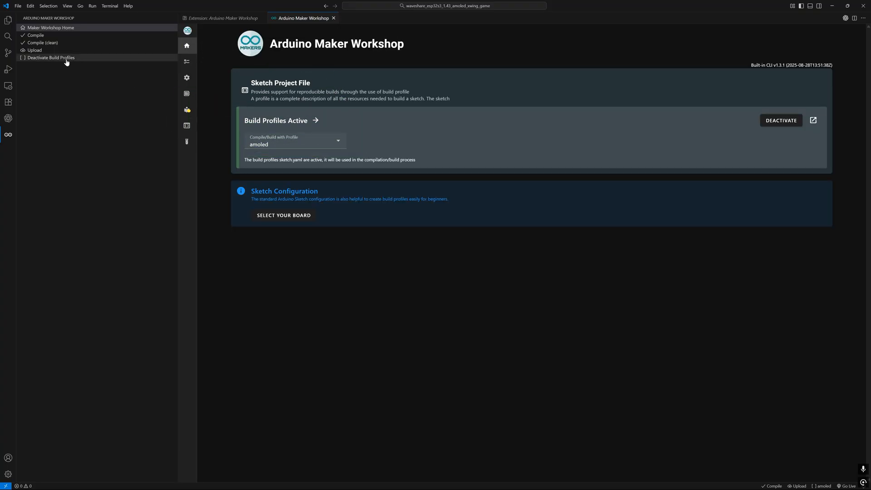
{"action": "left_click", "coordinate": [35, 49]}
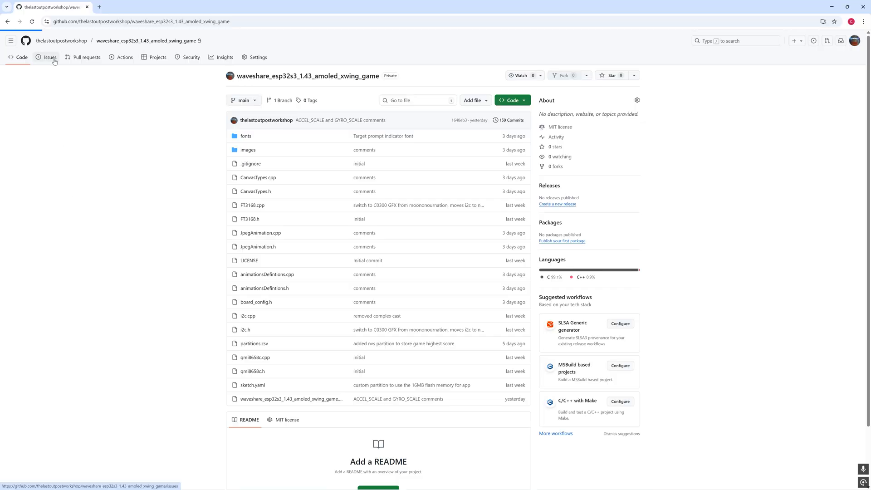
Step: View the repository's Issues page, then scroll the sketch to the game settings #defines
{"action": "left_click", "coordinate": [49, 58]}
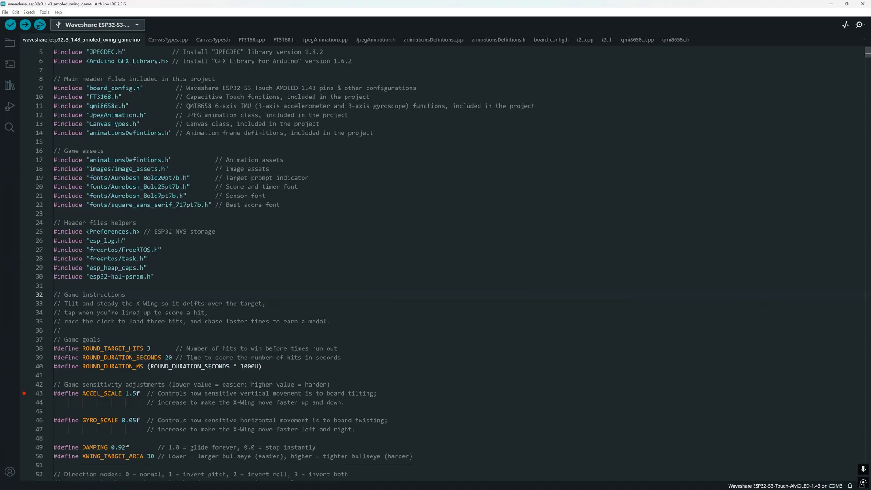
{"action": "scroll", "scroll_direction": "down", "scroll_amount": 3}
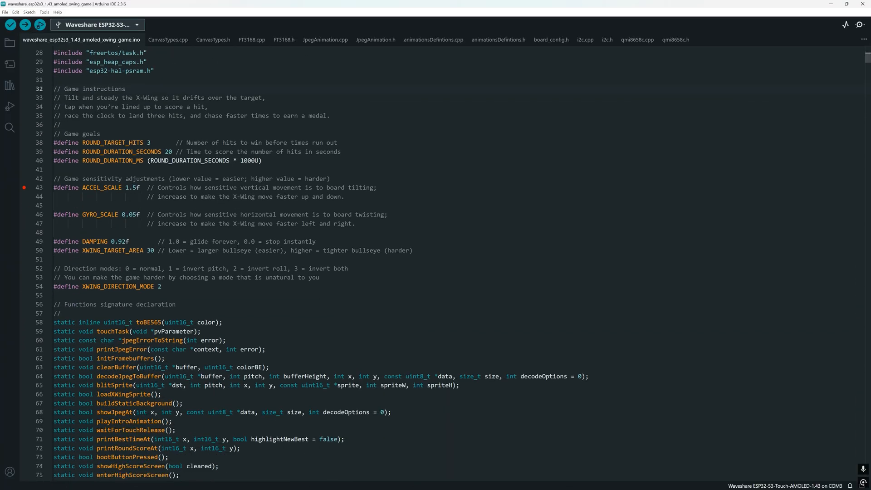